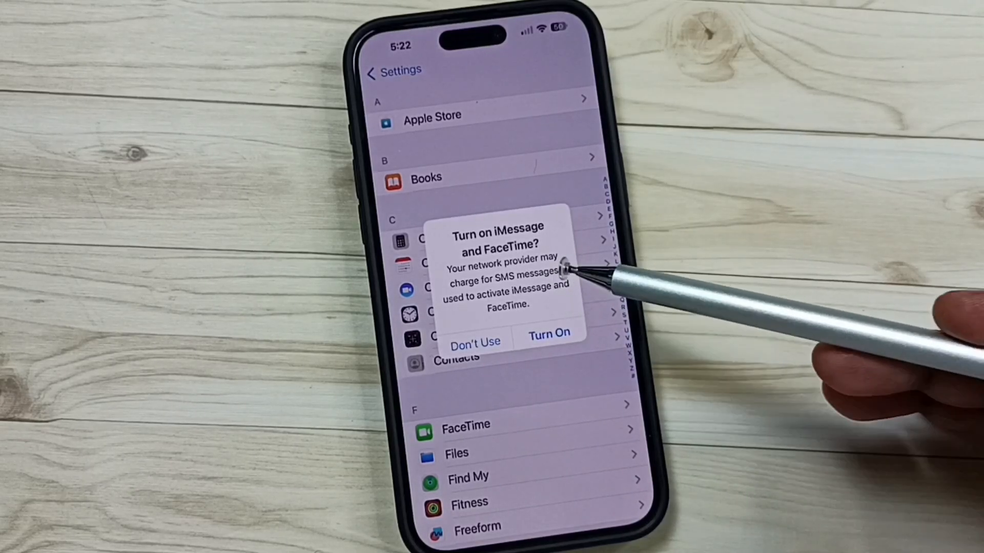
{"action": "mouse_move", "coordinate": [552, 236]}
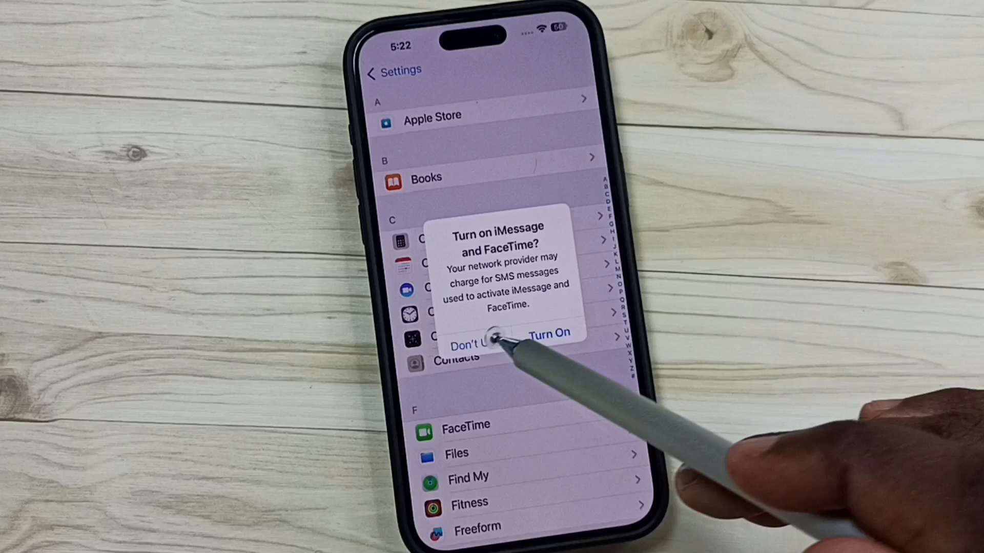
Step: Dismiss the iMessage/FaceTime prompt, then navigate Settings > Apps > FaceTime
{"action": "left_click", "coordinate": [465, 343]}
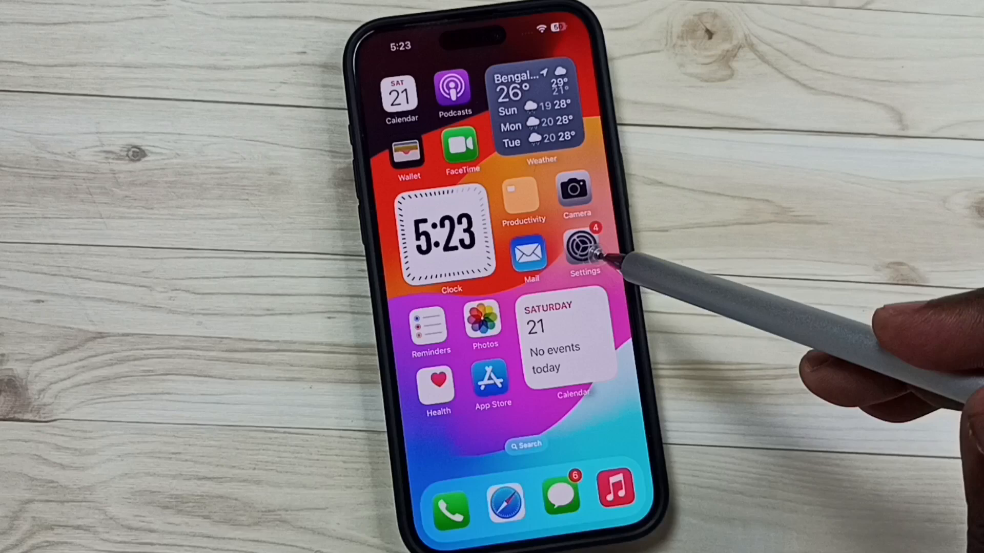
{"action": "left_click", "coordinate": [583, 250]}
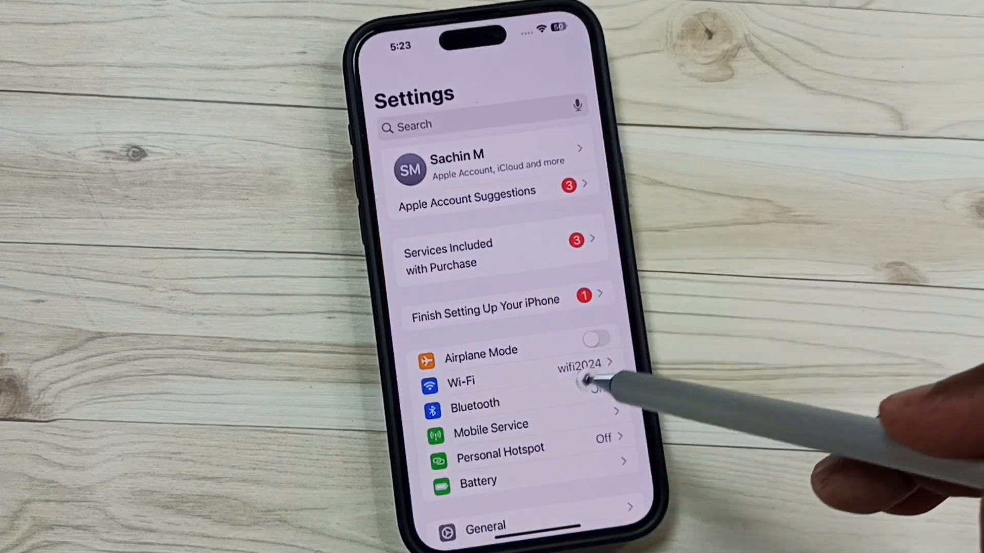
{"action": "scroll", "scroll_direction": "down", "scroll_amount": 3}
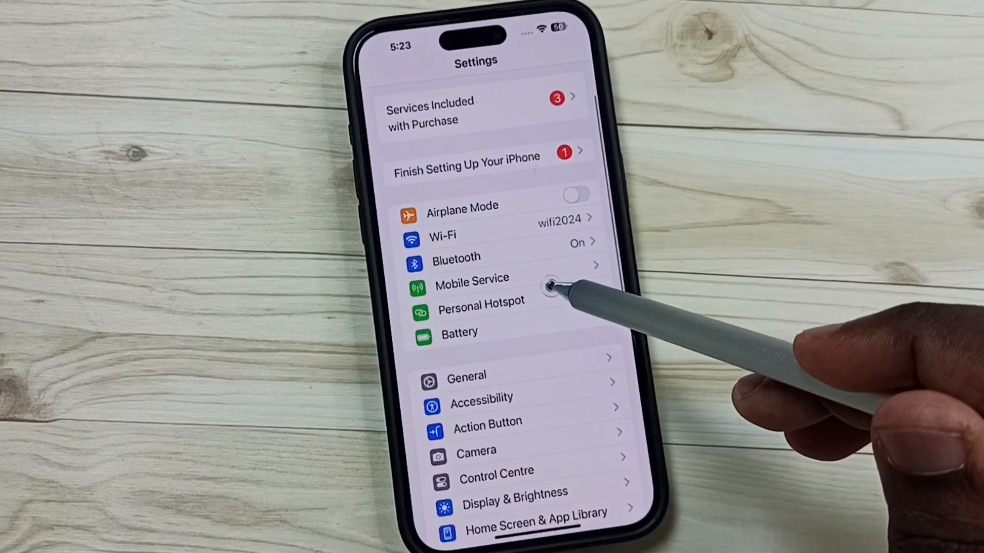
{"action": "scroll", "scroll_direction": "down", "scroll_amount": 3}
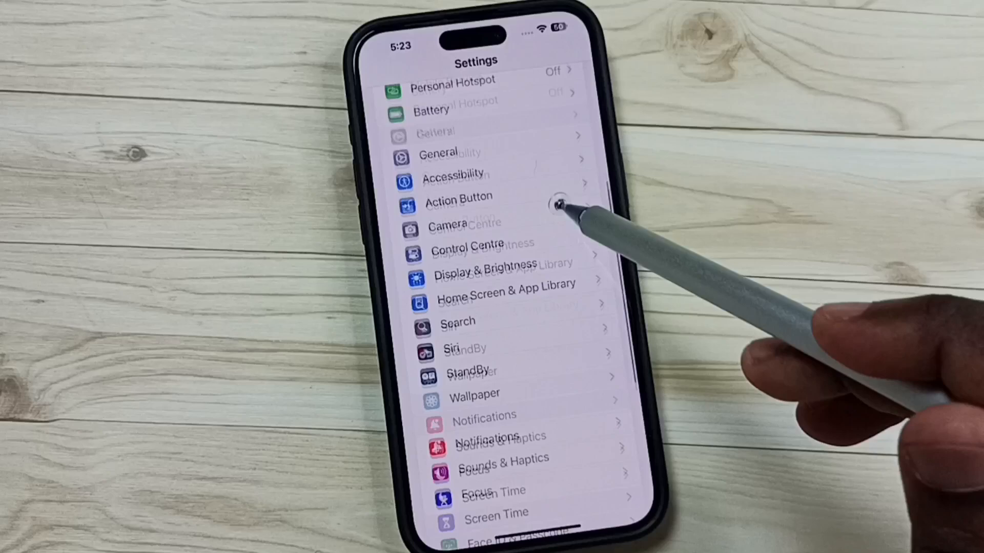
{"action": "scroll", "scroll_direction": "down", "scroll_amount": 3}
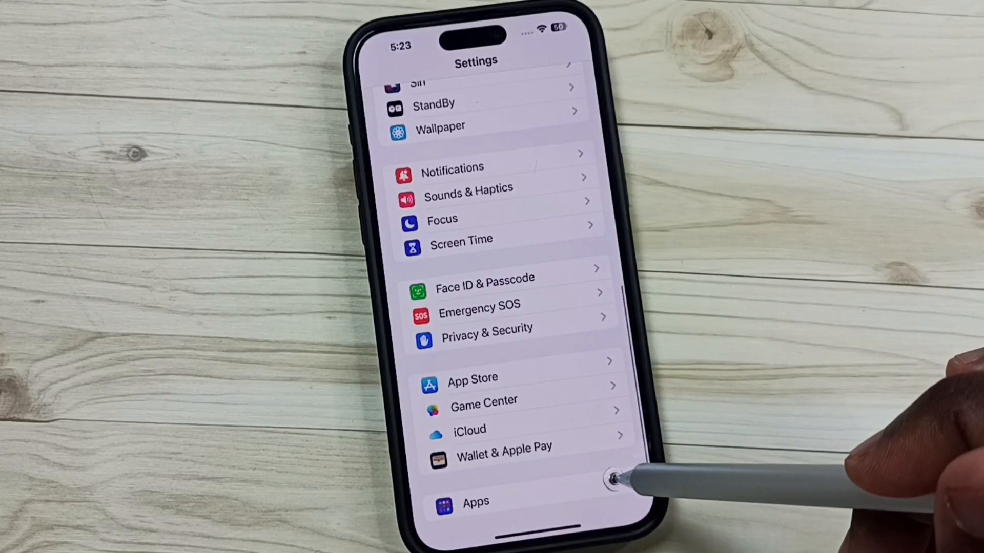
{"action": "left_click", "coordinate": [475, 502]}
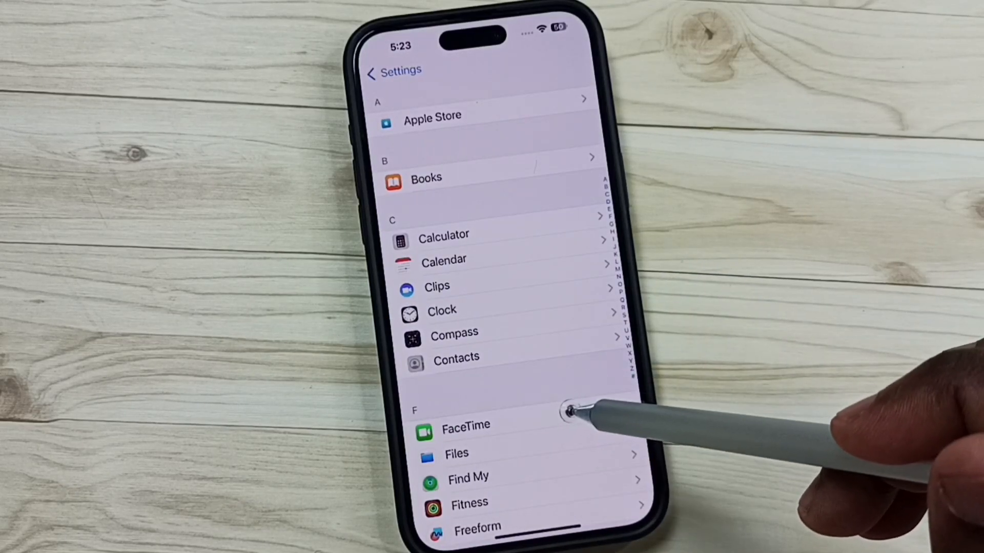
{"action": "left_click", "coordinate": [465, 424]}
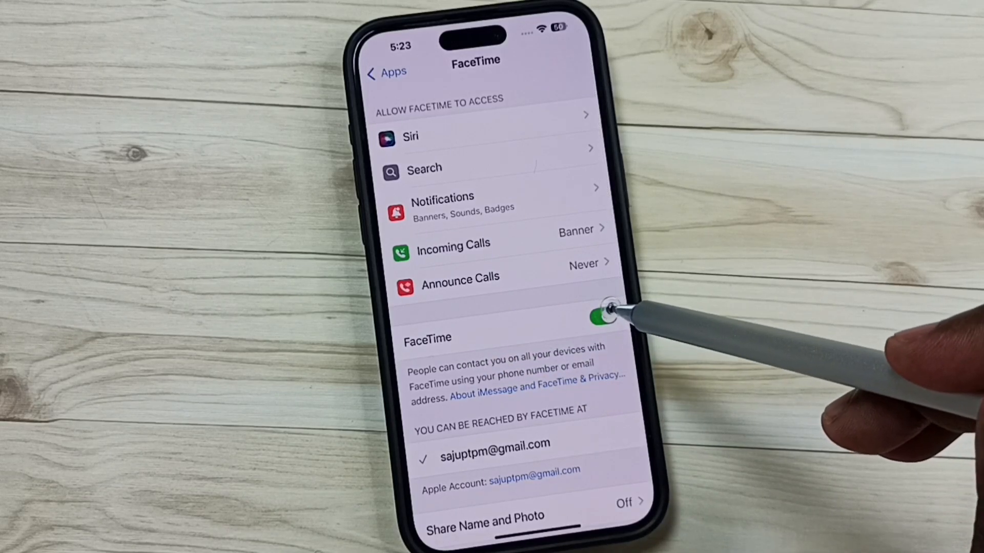
Step: Switch FaceTime off for this device and return to the Apps list near Messages
{"action": "left_click", "coordinate": [603, 315]}
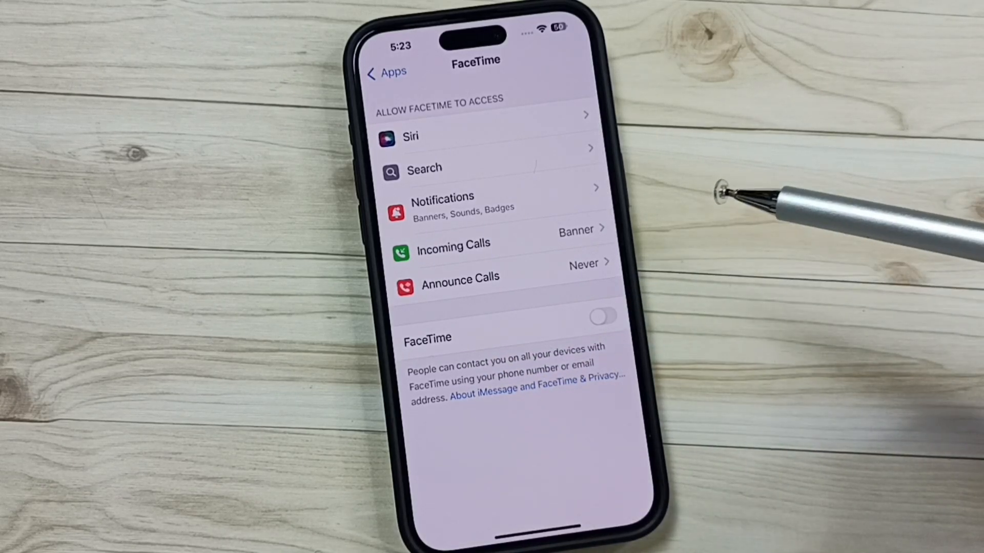
{"action": "left_click", "coordinate": [386, 73]}
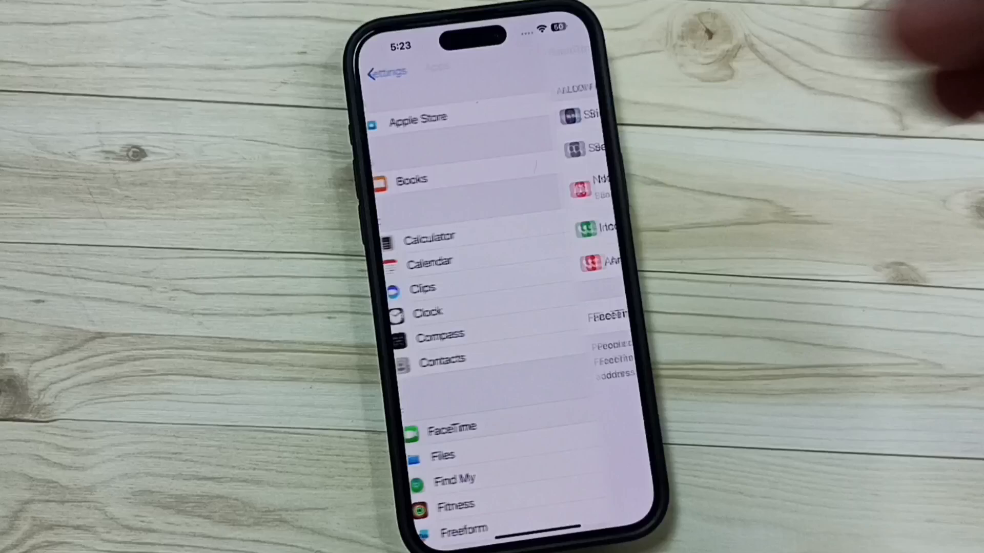
{"action": "scroll", "scroll_direction": "up", "scroll_amount": 3}
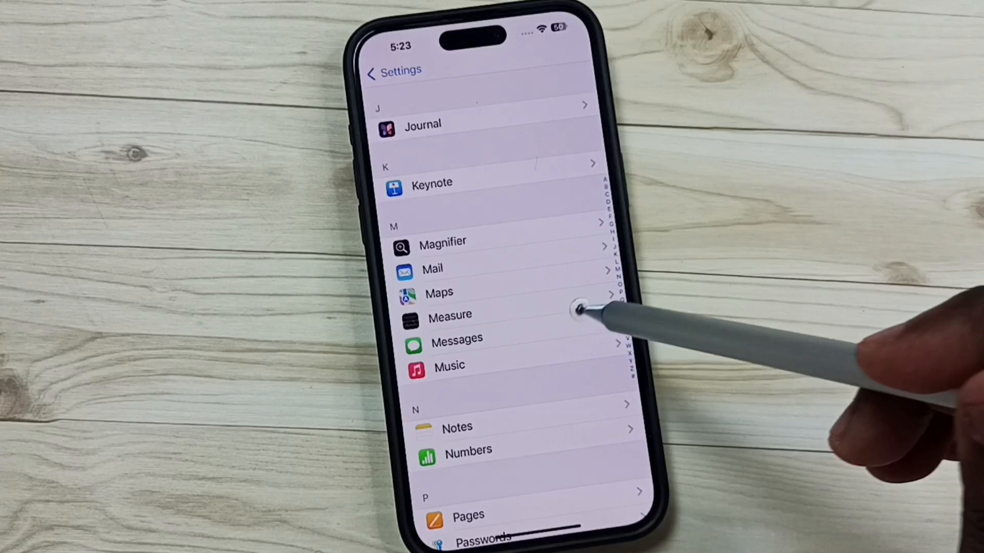
Step: Switch iMessage off on the Messages settings page
{"action": "left_click", "coordinate": [457, 337]}
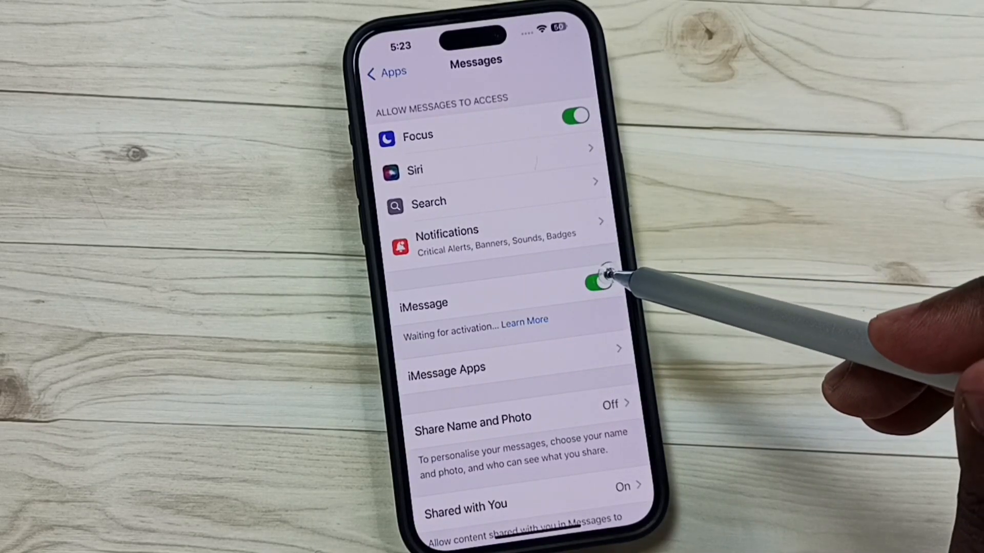
{"action": "left_click", "coordinate": [598, 279]}
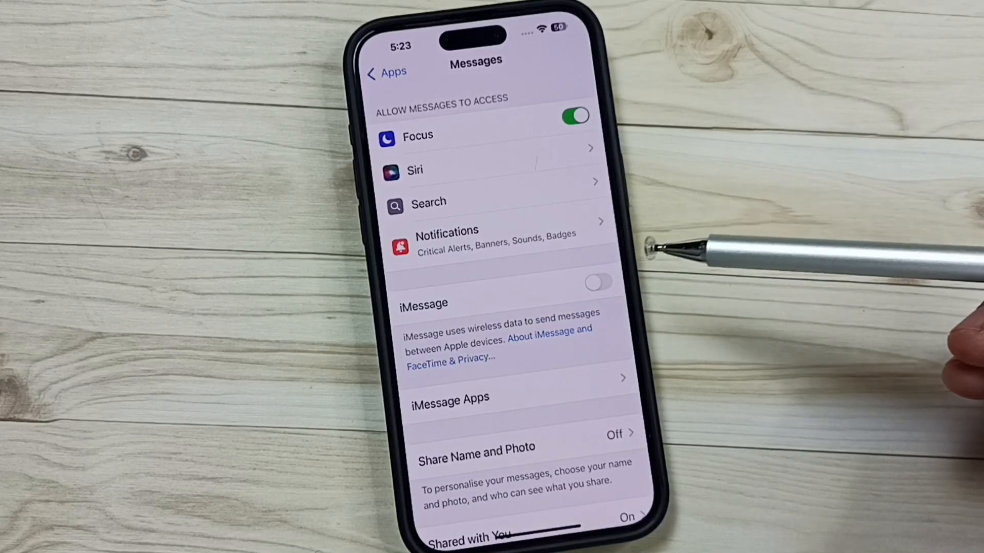
{"action": "mouse_move", "coordinate": [595, 282]}
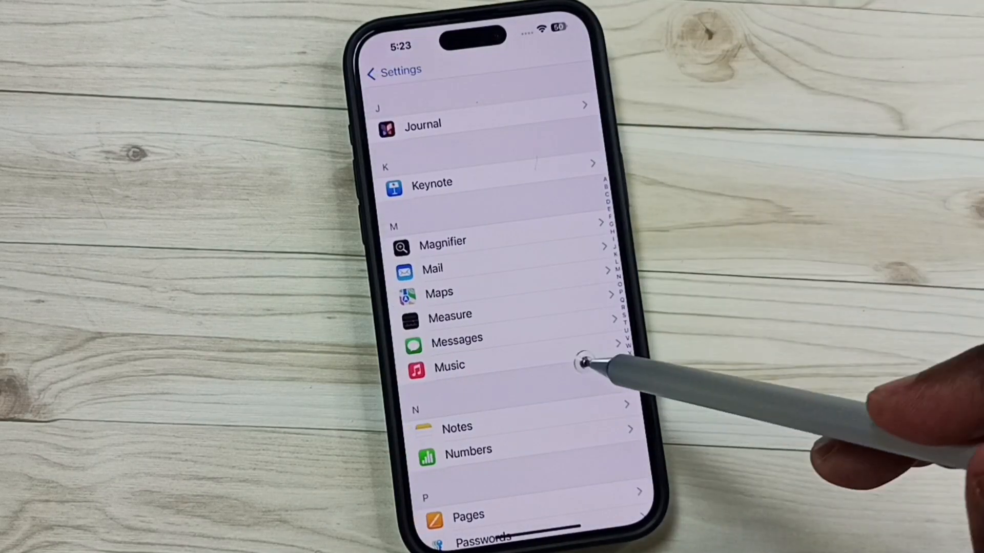
{"action": "mouse_move", "coordinate": [597, 360]}
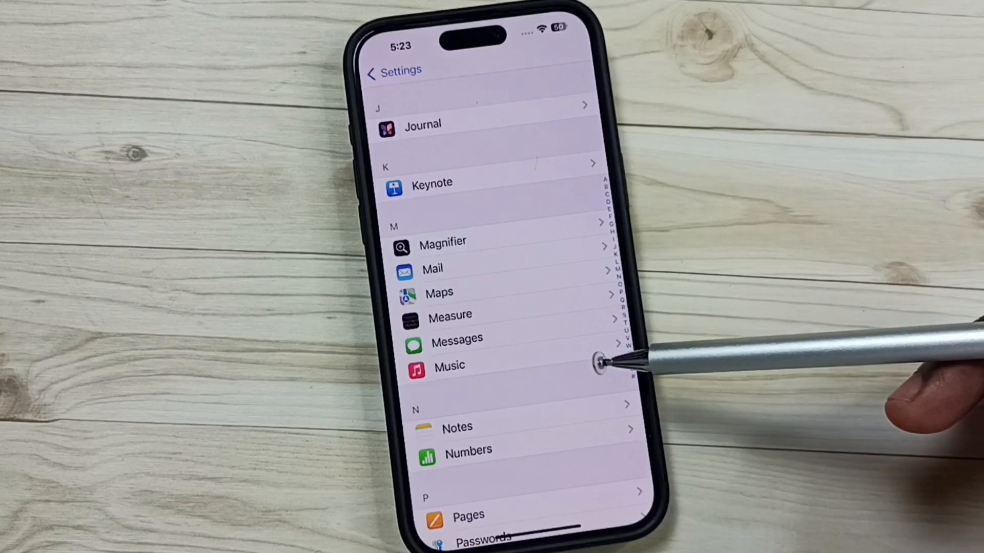